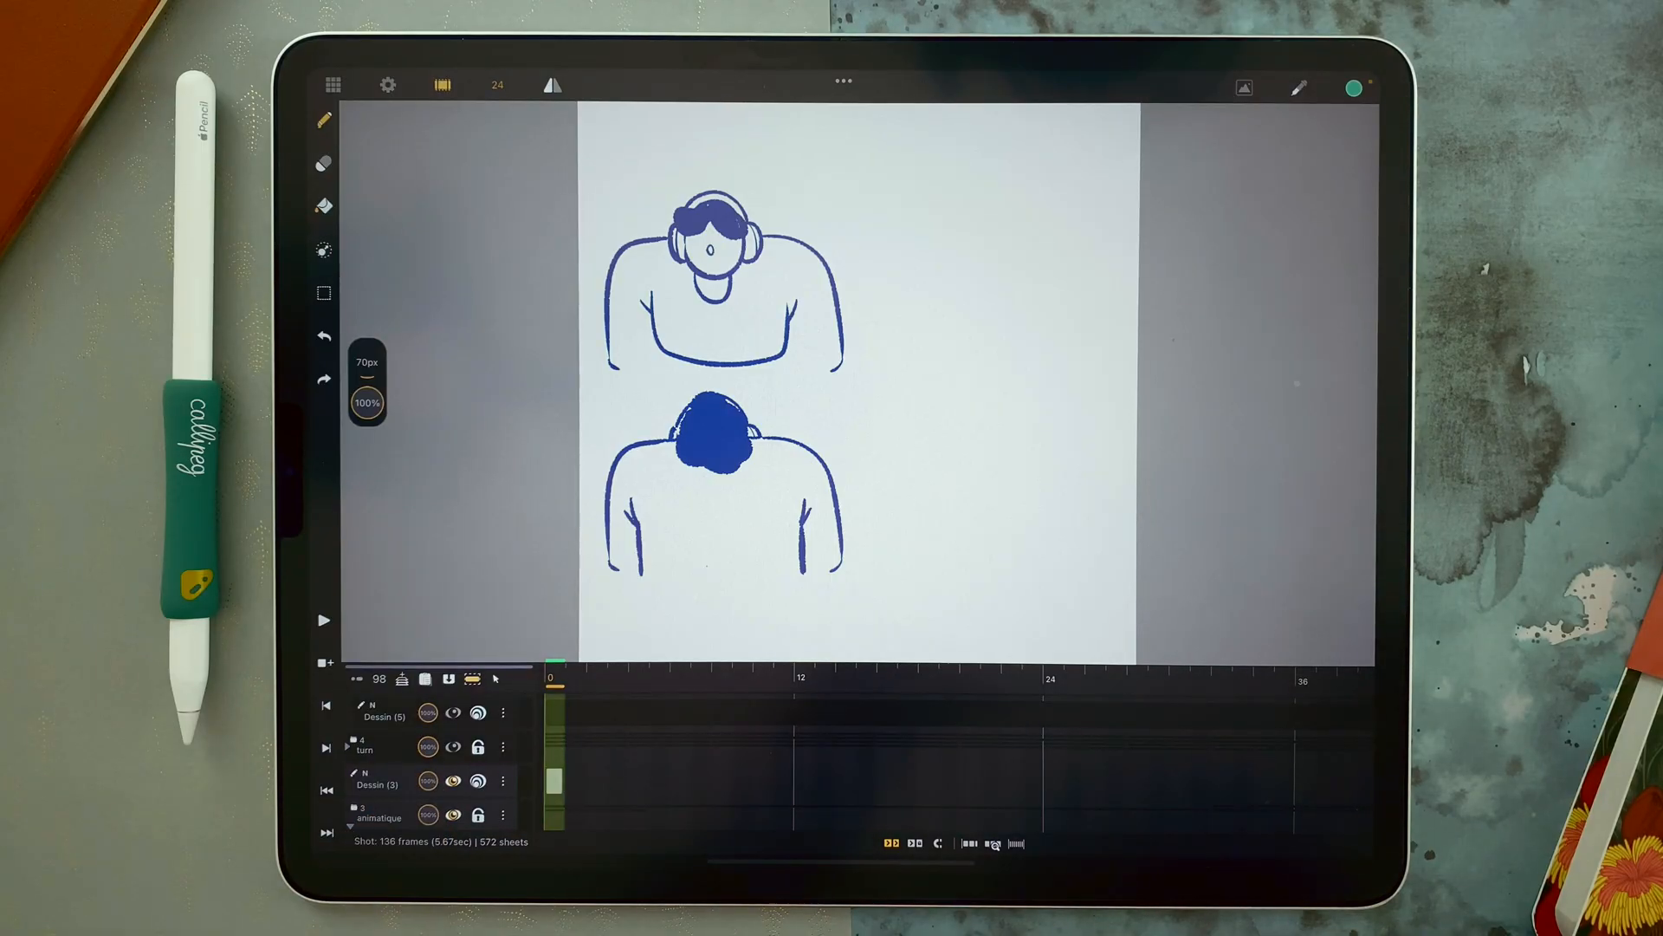
# Open the rough bust-and-head animation shot from the gallery and play it.
pyautogui.click(325, 621)
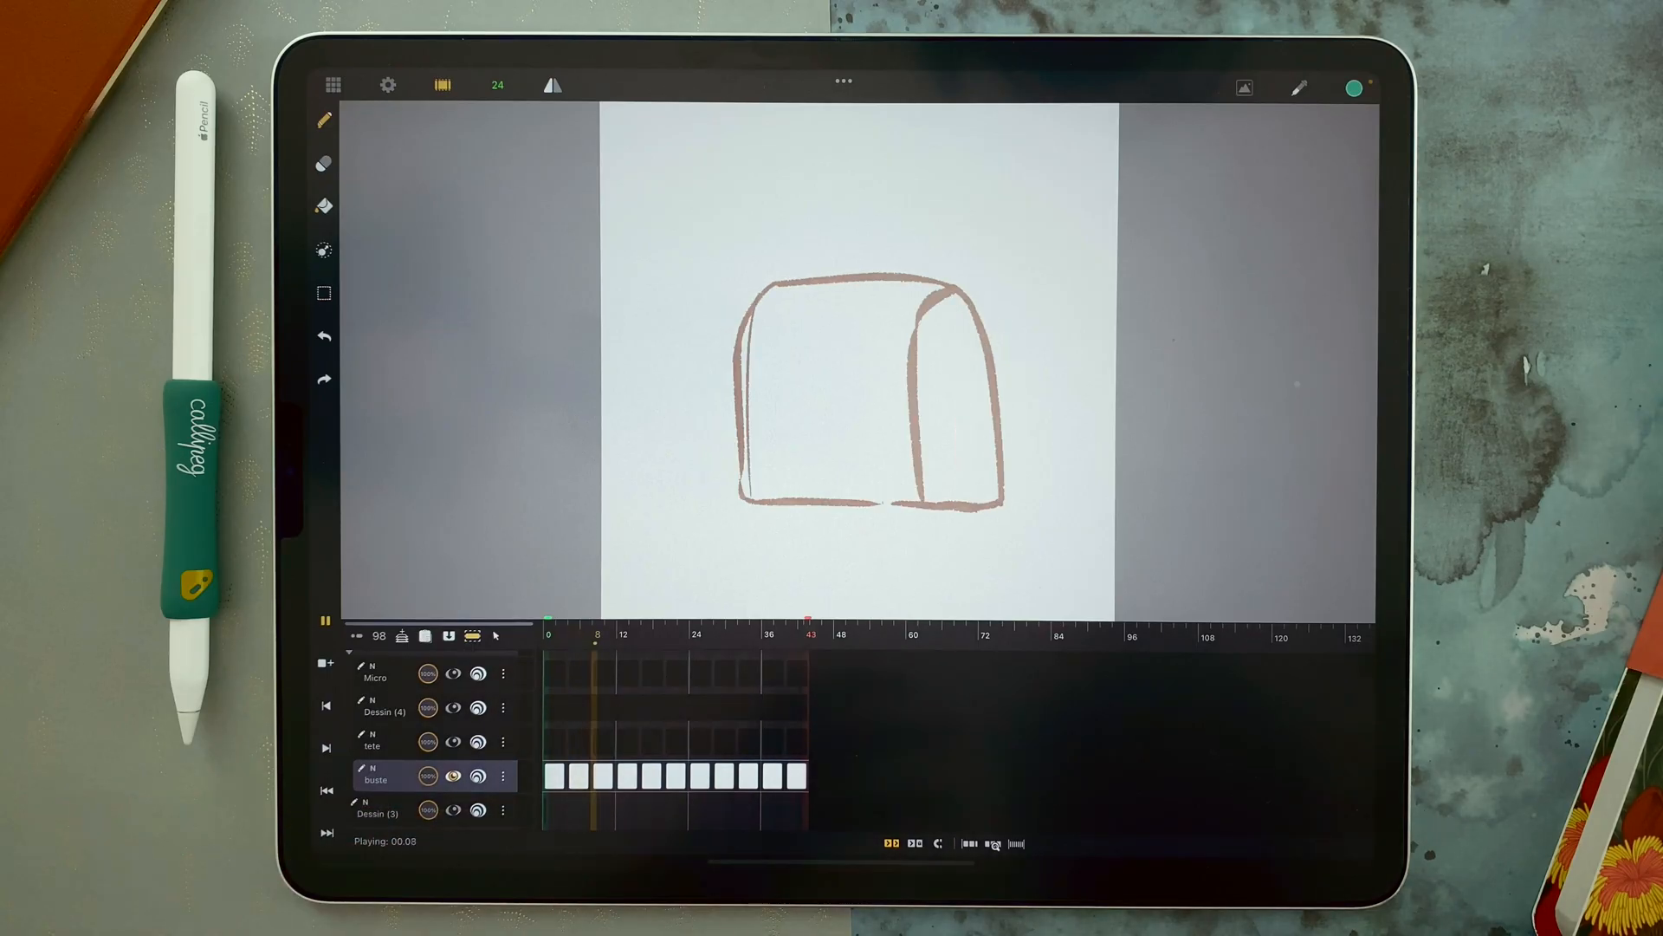
pyautogui.click(452, 741)
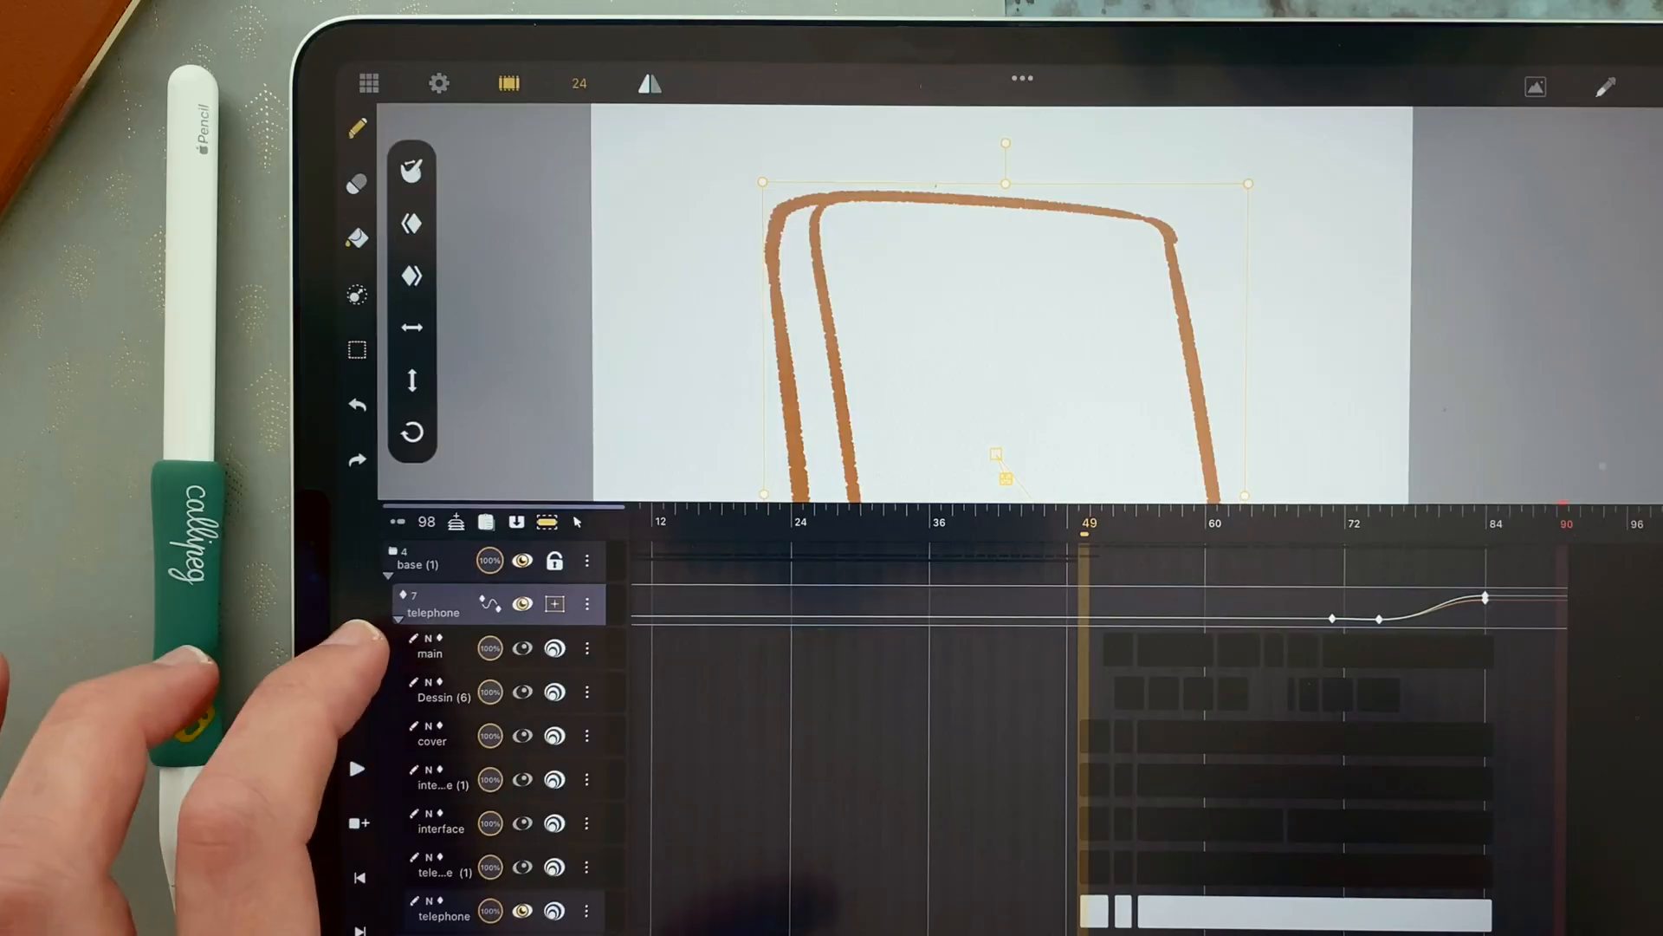
# Show the coloured phone drawing of the hand on a video call.
pyautogui.click(435, 690)
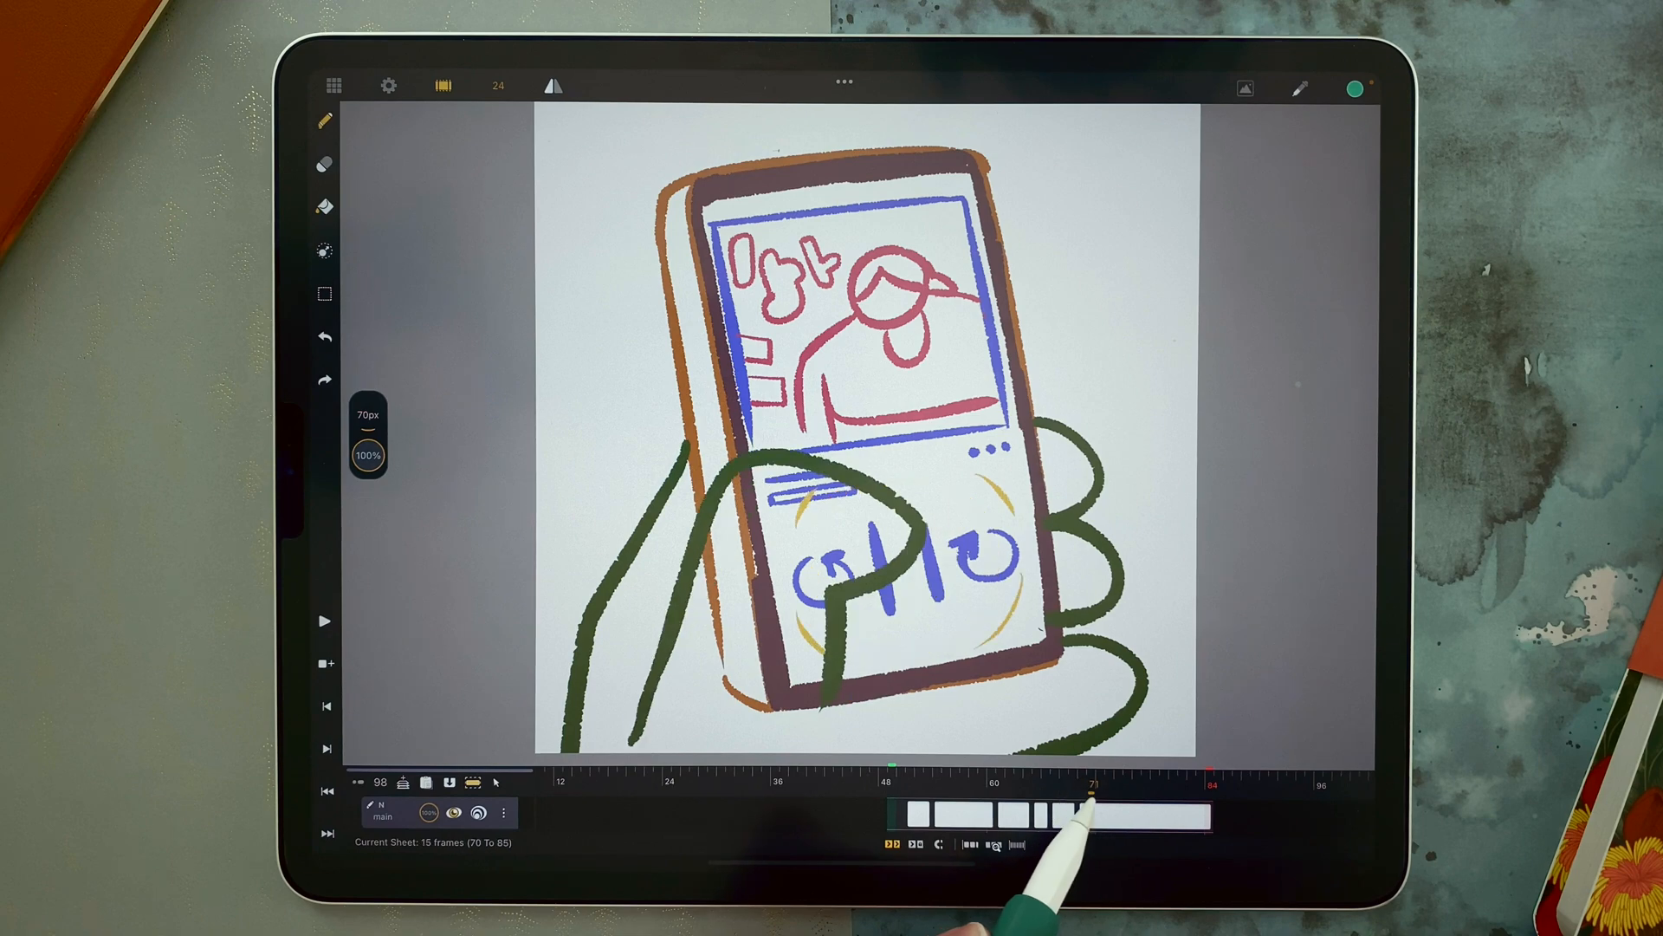
pyautogui.click(327, 621)
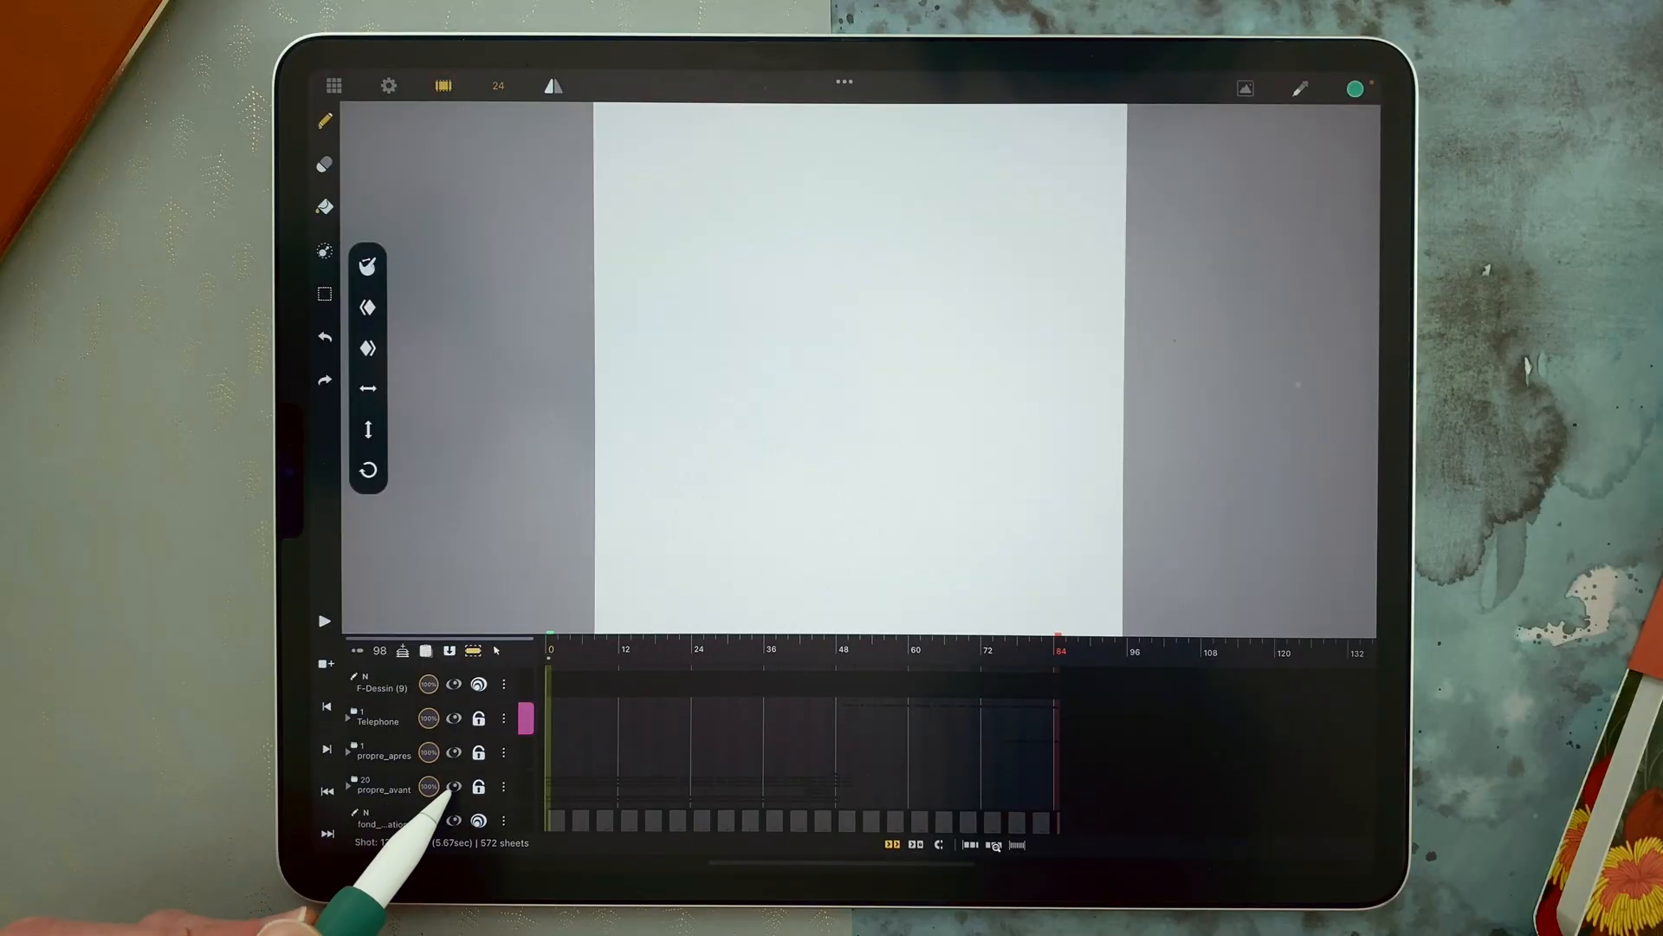
# Open the clean animation shot with propre_apres, propre_avant and Telephone layers.
pyautogui.click(454, 786)
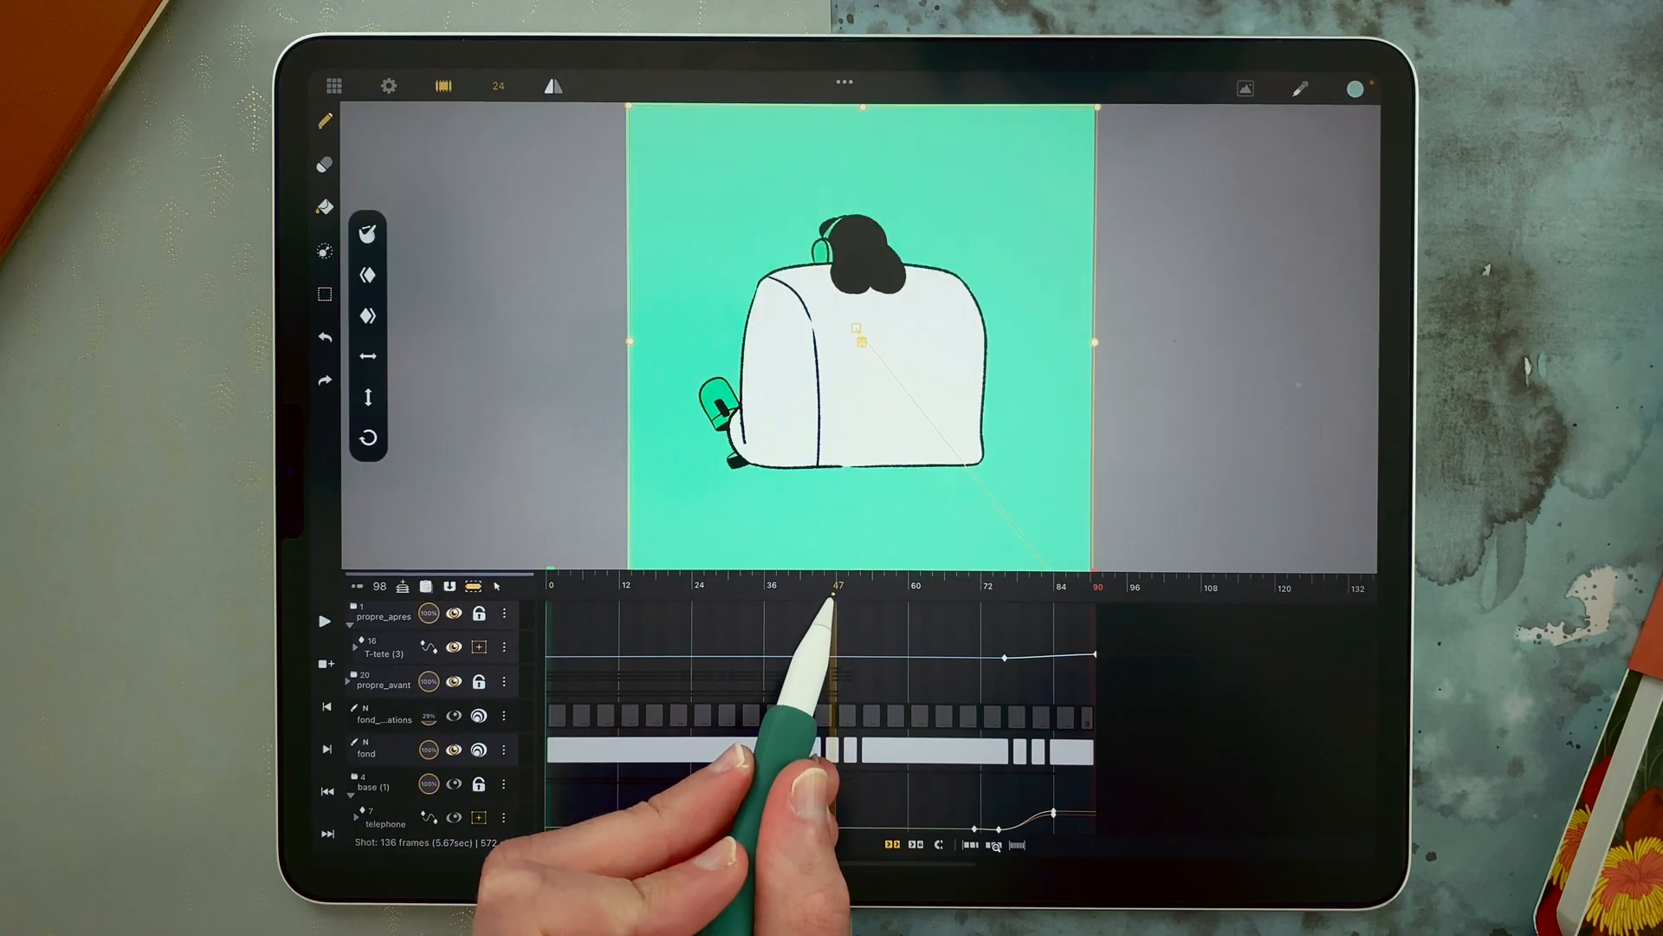
# Scrub to the front-facing pose and select the fond layer's last exposures.
pyautogui.moveTo(835, 605); pyautogui.dragTo(784, 605)
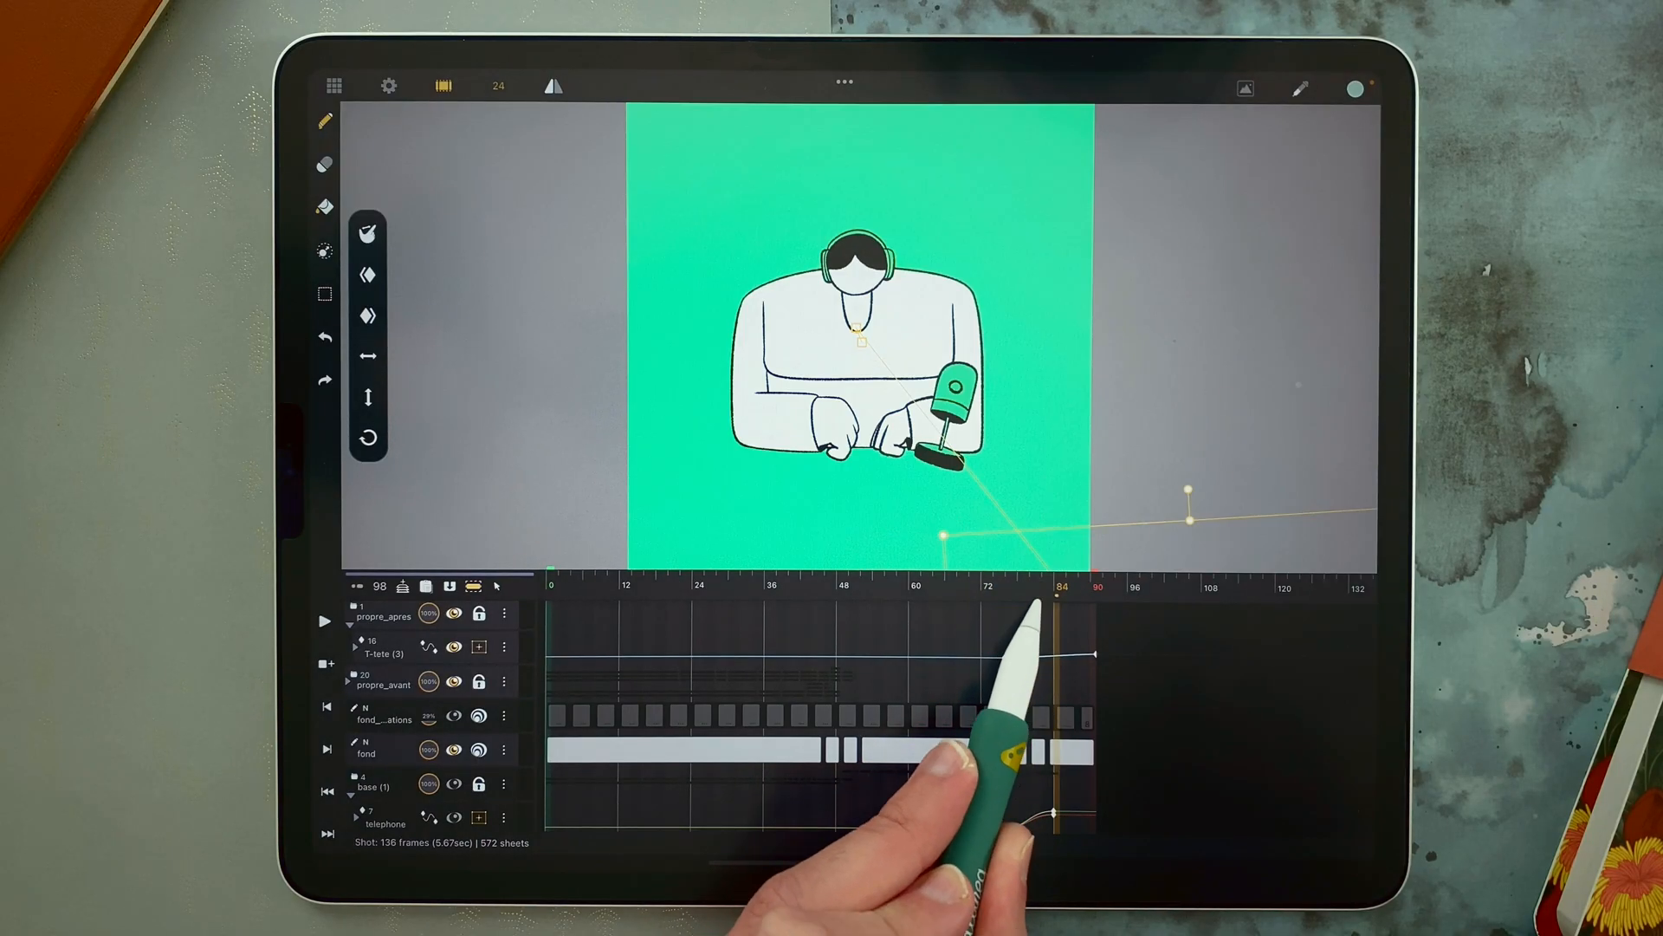
pyautogui.moveTo(1059, 594); pyautogui.dragTo(1021, 615)
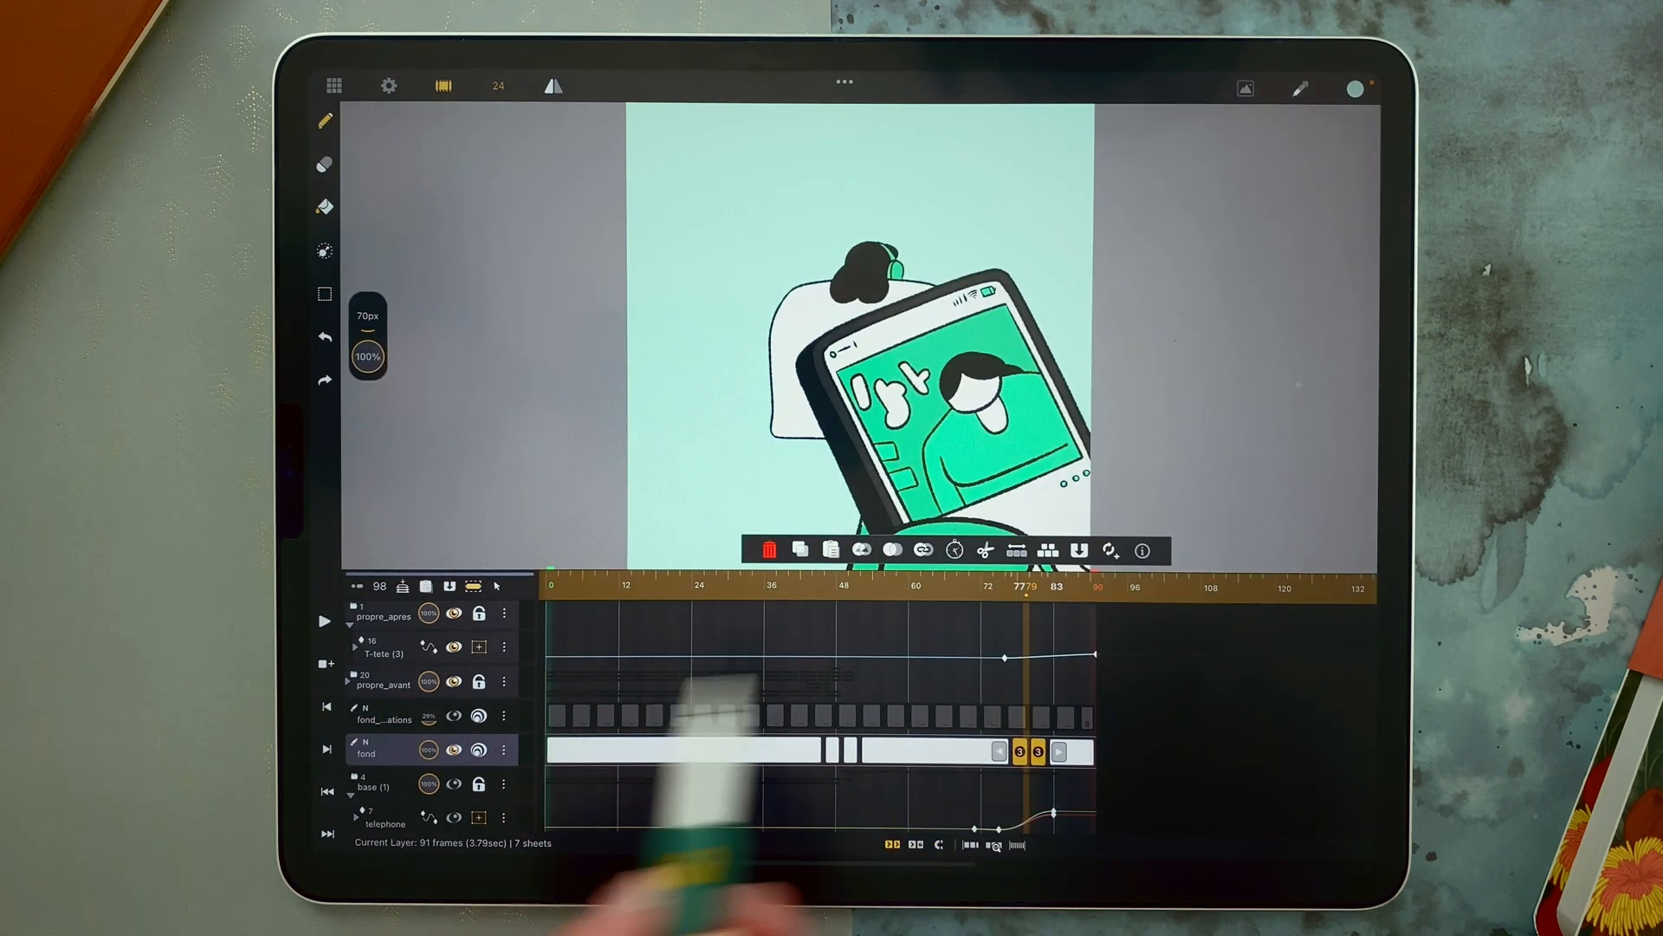
pyautogui.click(1016, 549)
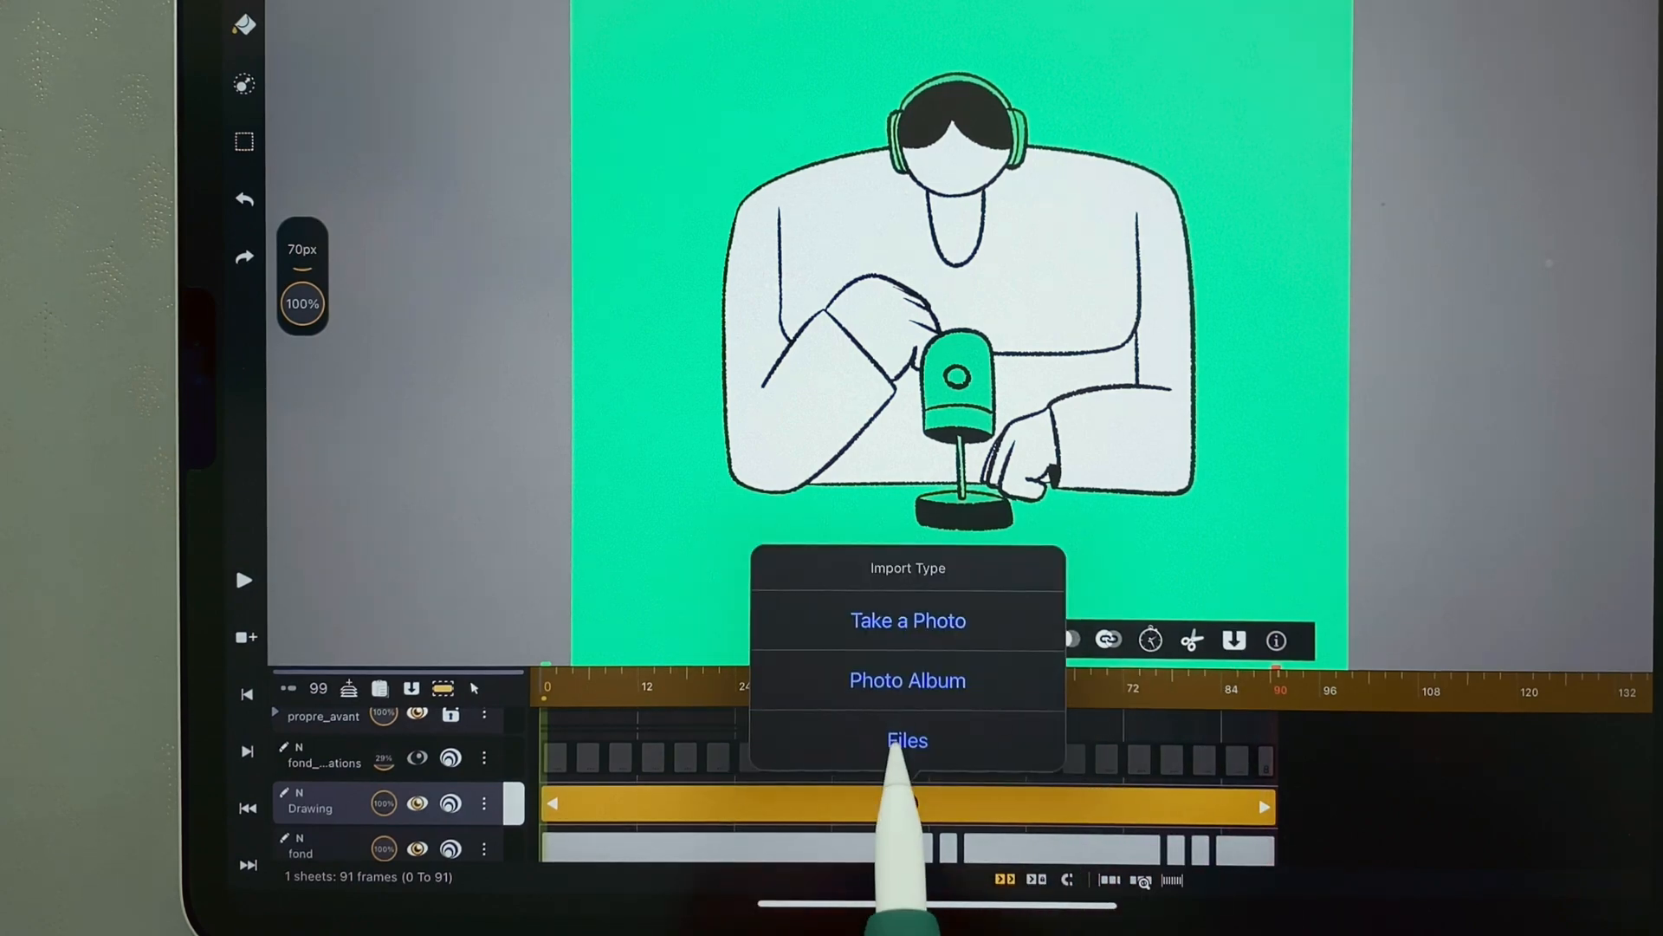
# Import an image from Files onto the new drawing layer.
pyautogui.click(907, 739)
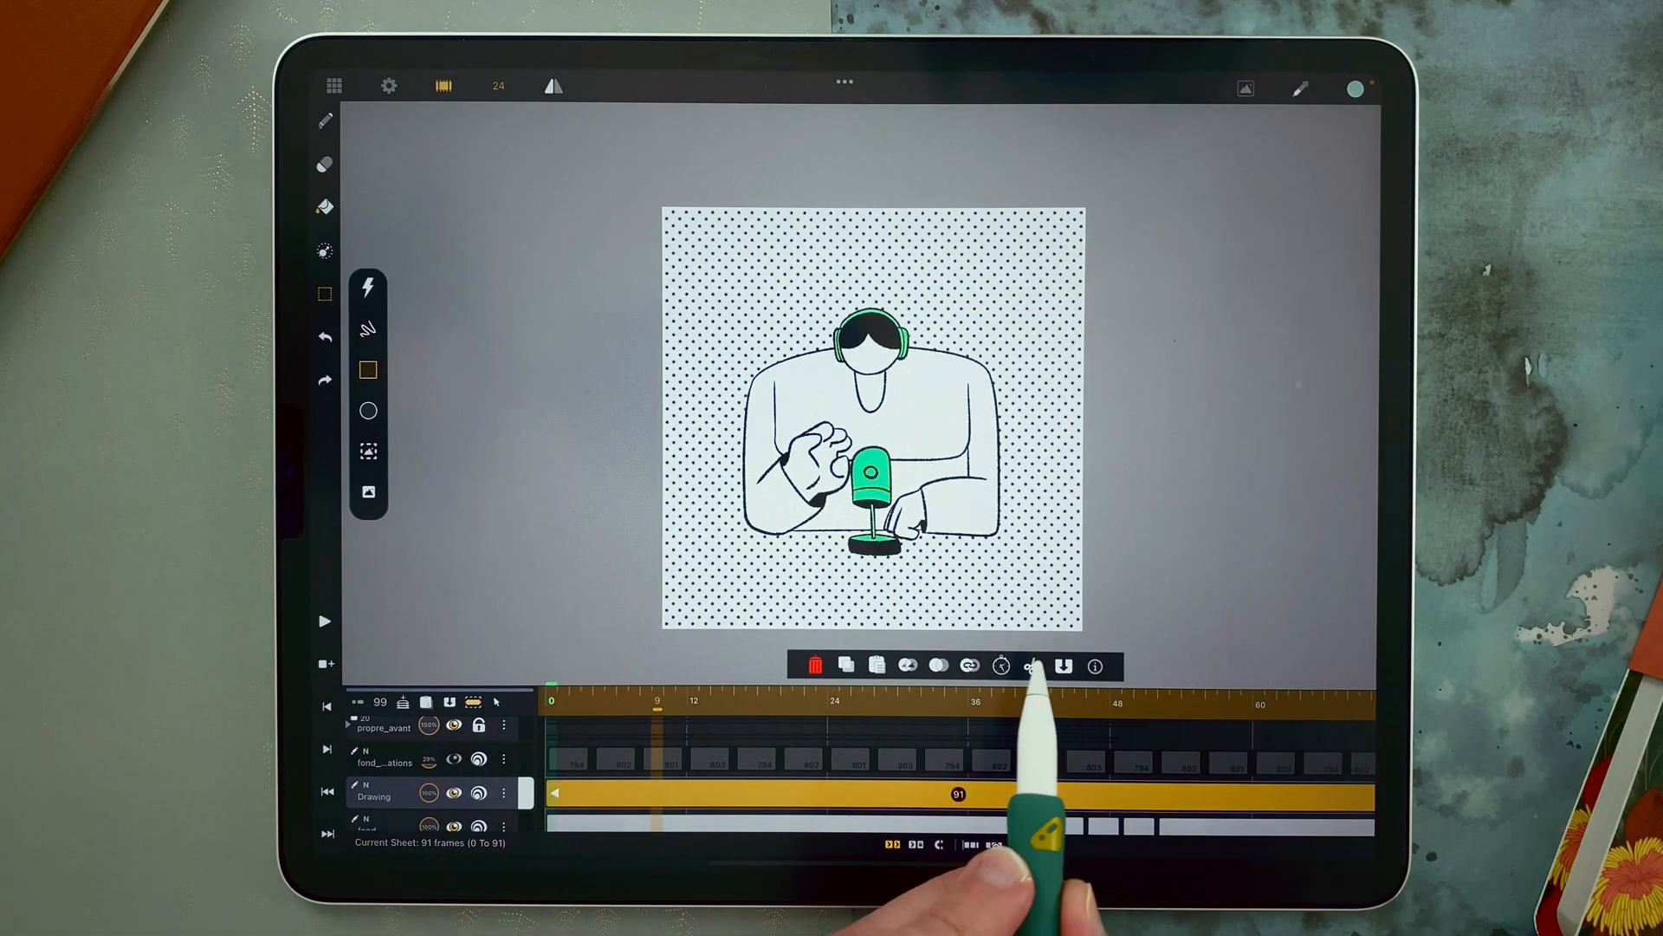
# Lay the imported dot images out as separate repeating drawings on the Drawing layer.
pyautogui.click(1032, 667)
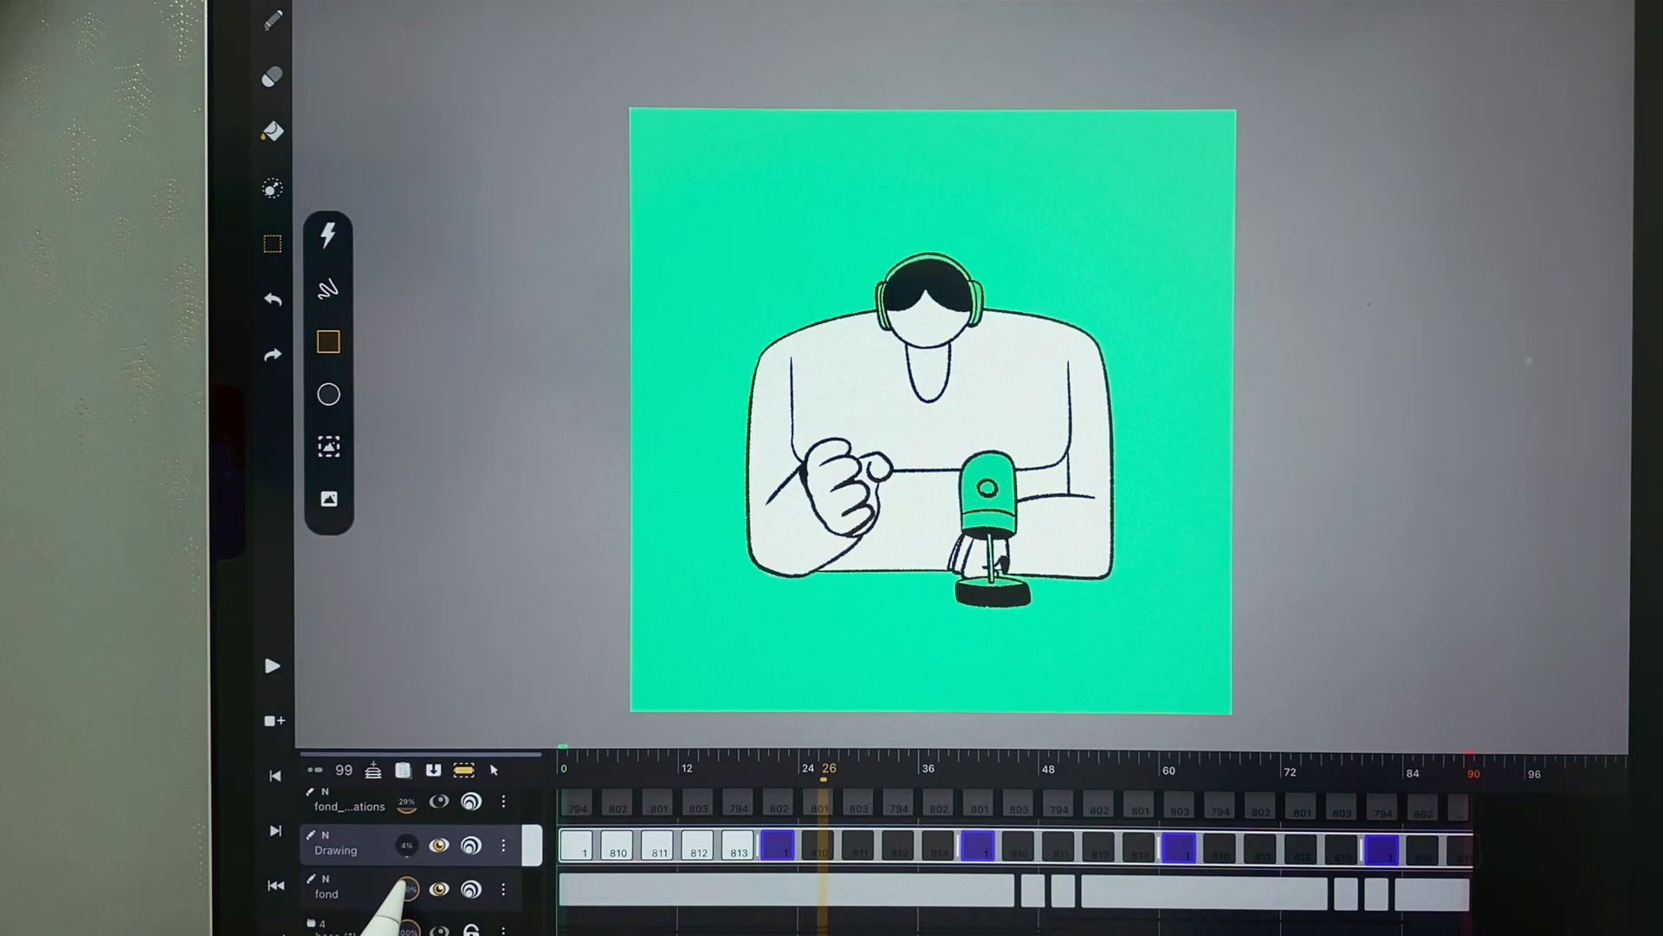
# Play back the looping headphone animation over the green background.
pyautogui.click(271, 667)
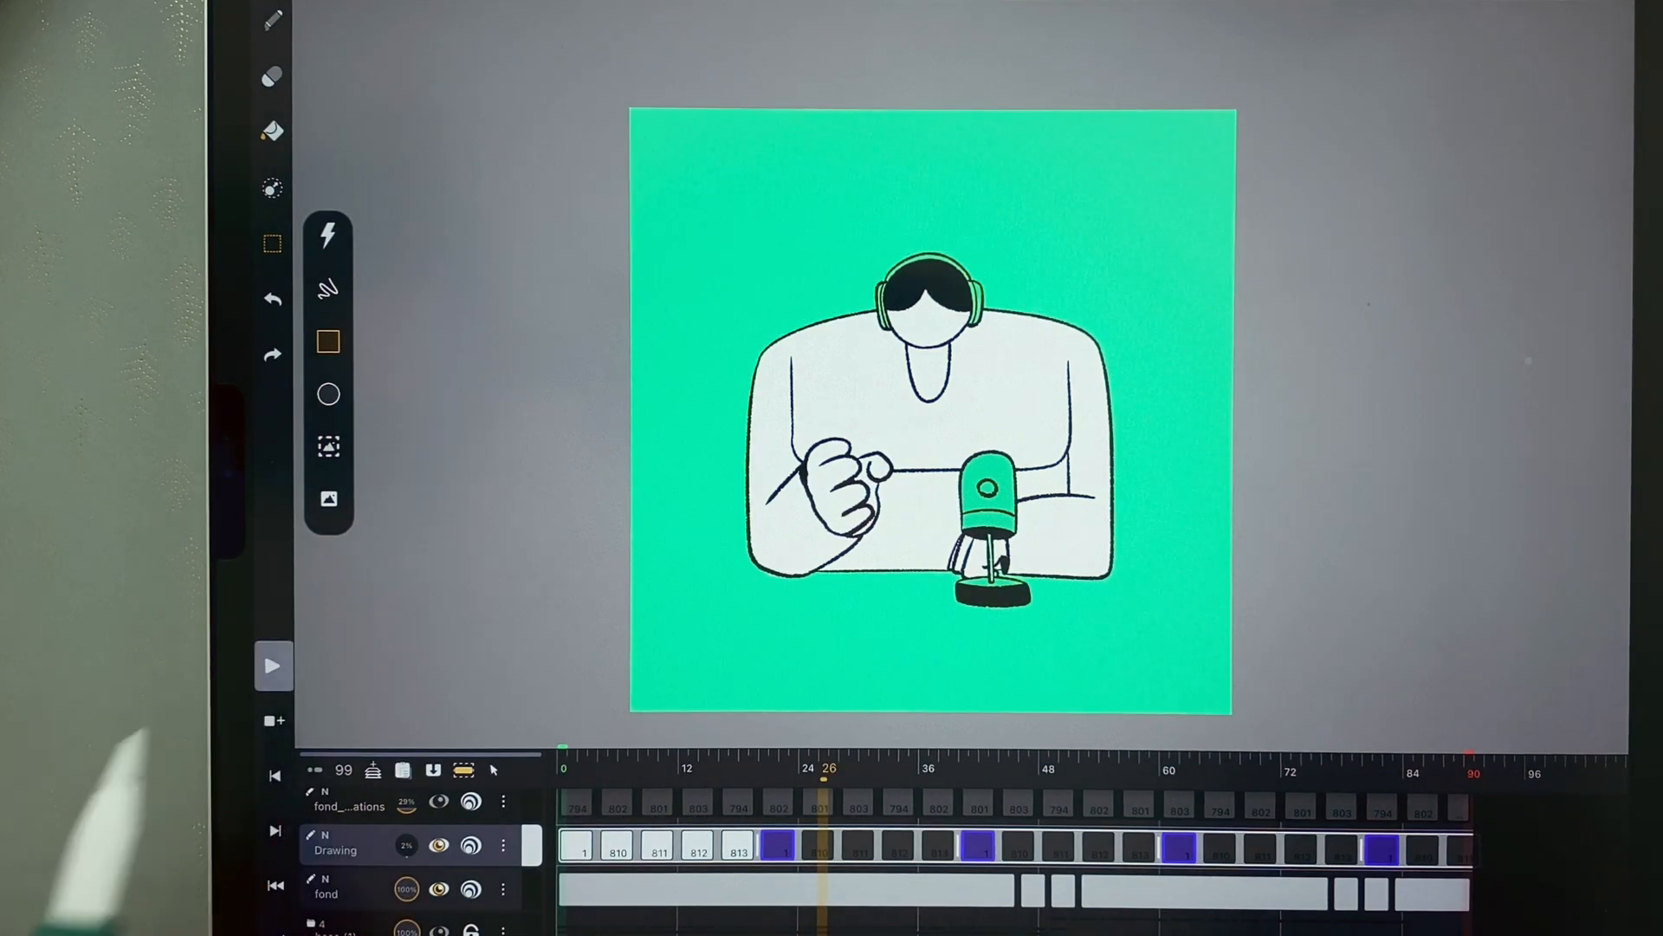
pyautogui.click(273, 666)
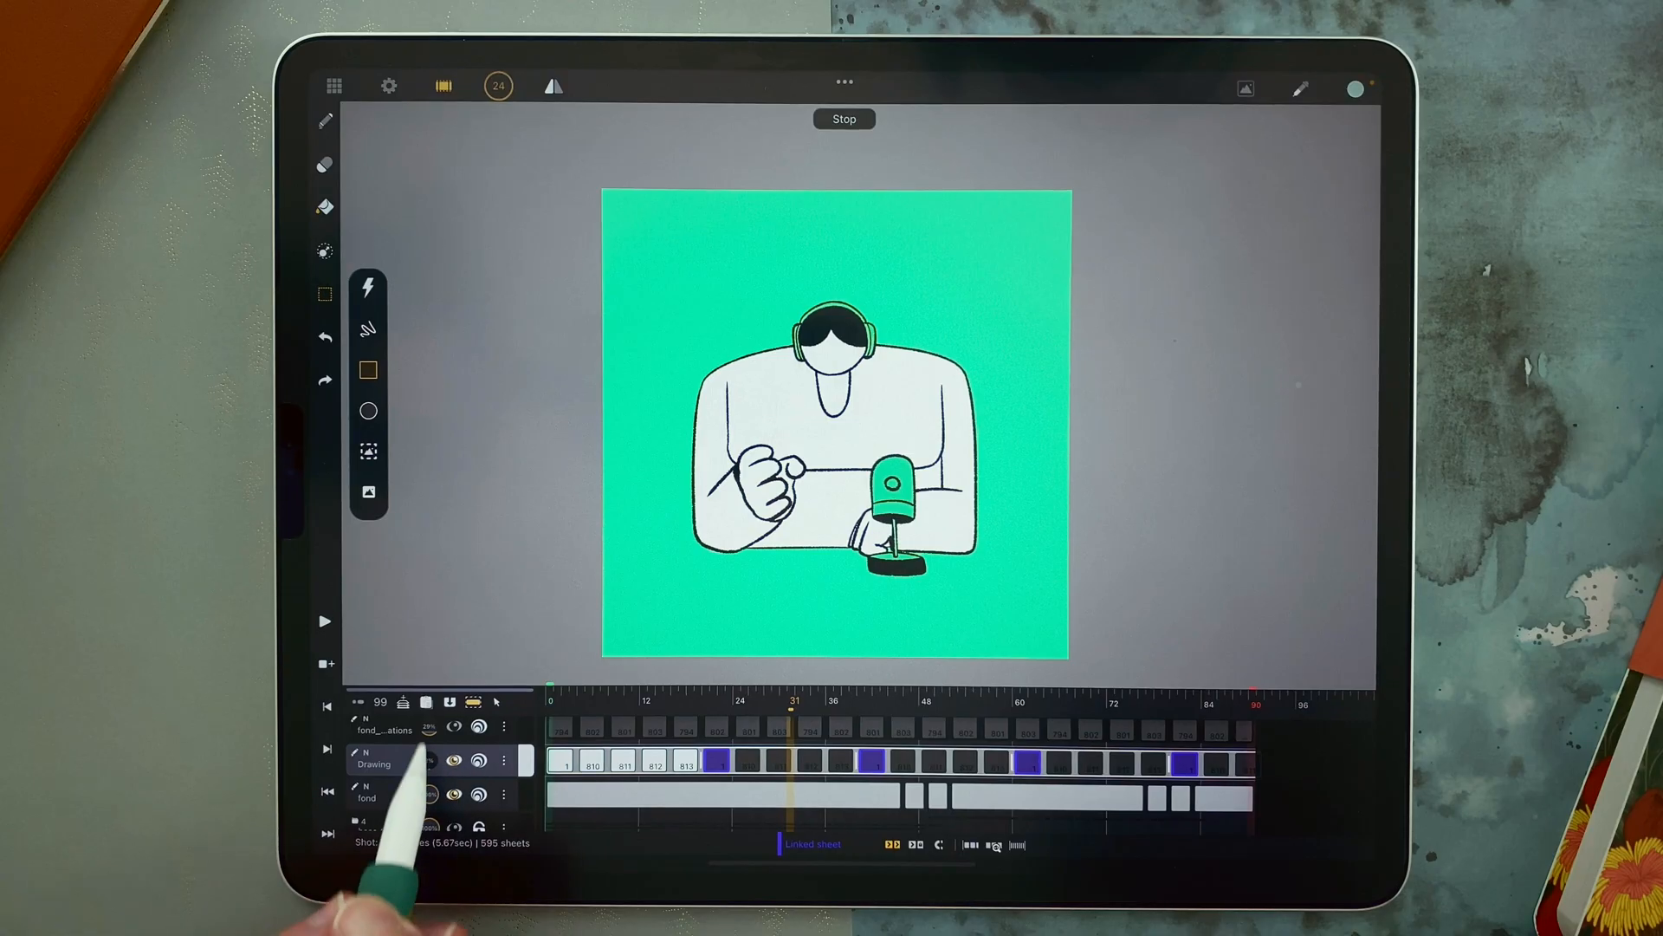
# Set the dot pattern Drawing layer's blend mode to Multiply.
pyautogui.click(467, 665)
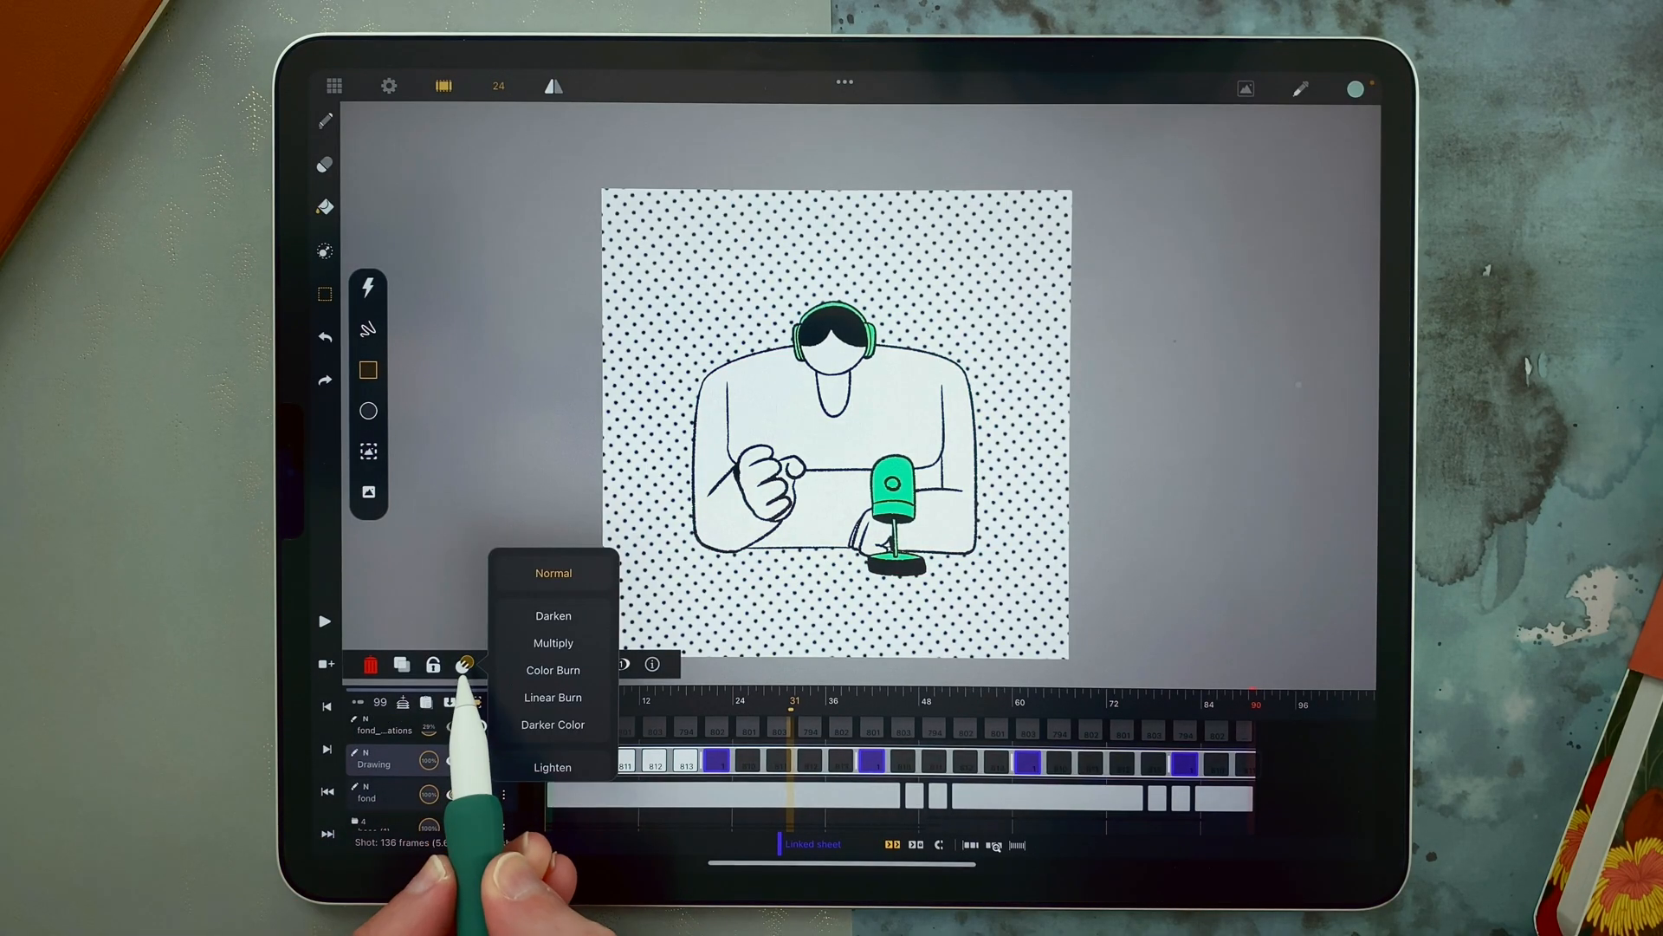
pyautogui.click(552, 642)
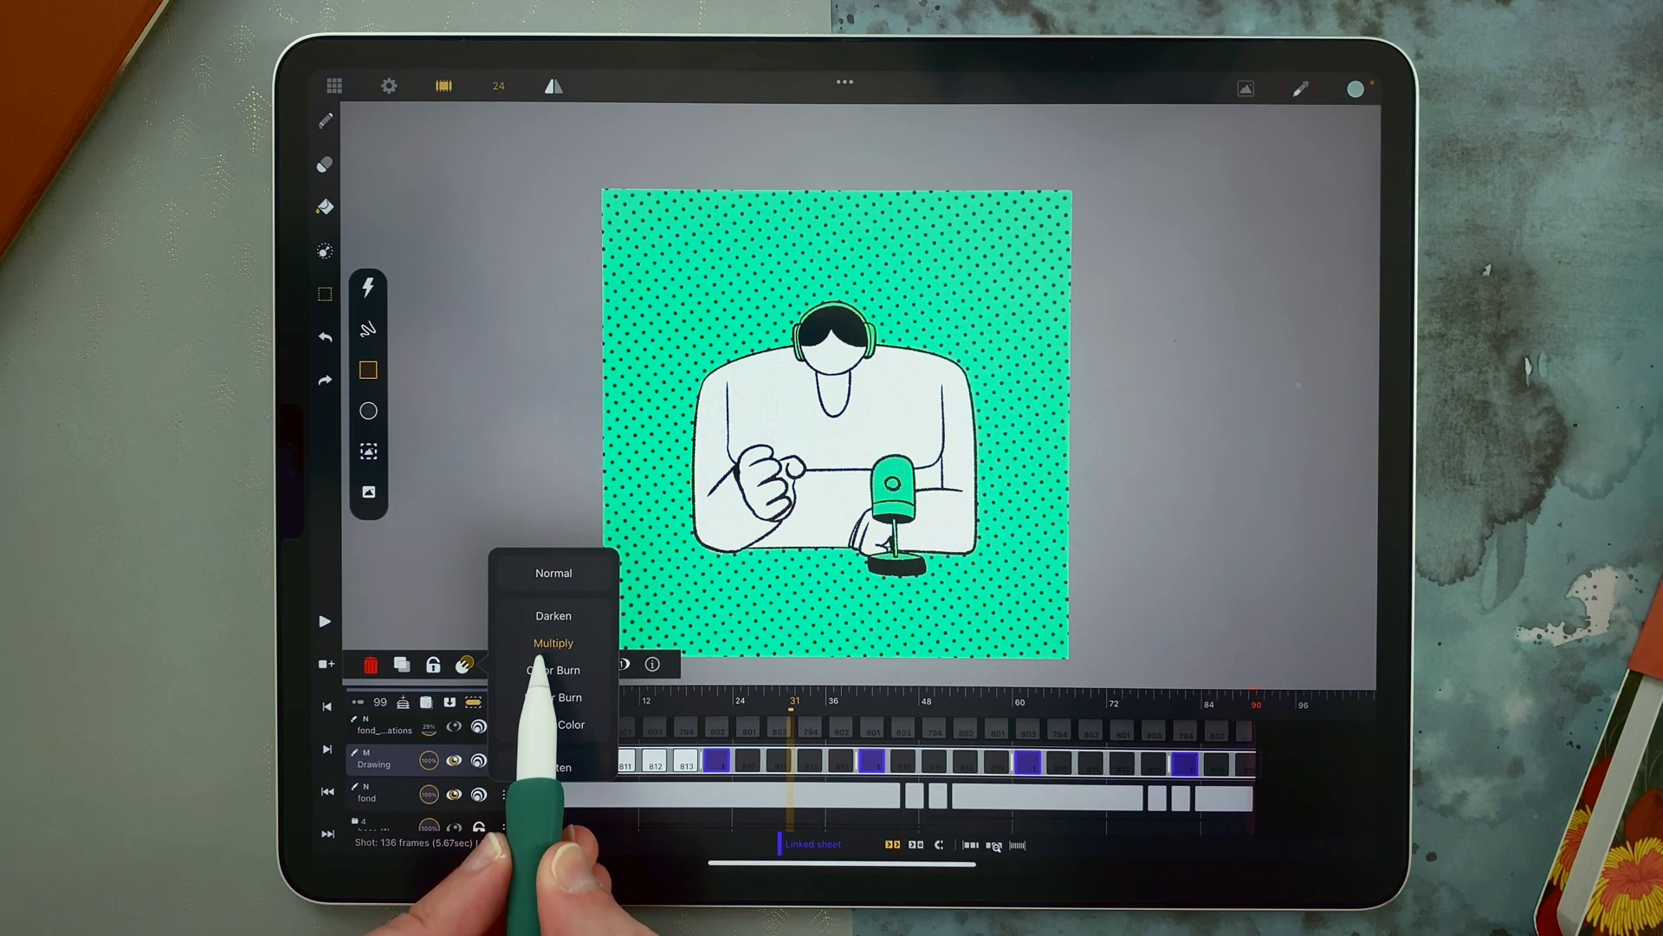